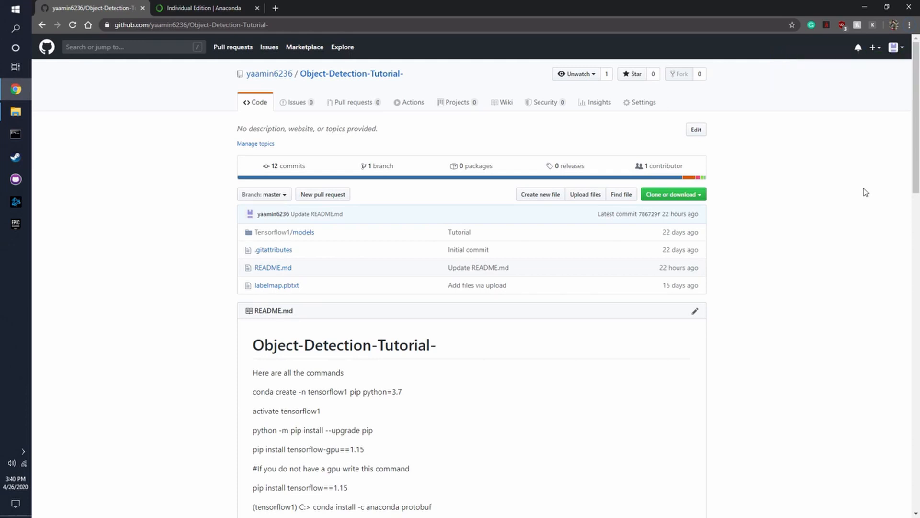
{"action": "mouse_move", "coordinate": [3, 247]}
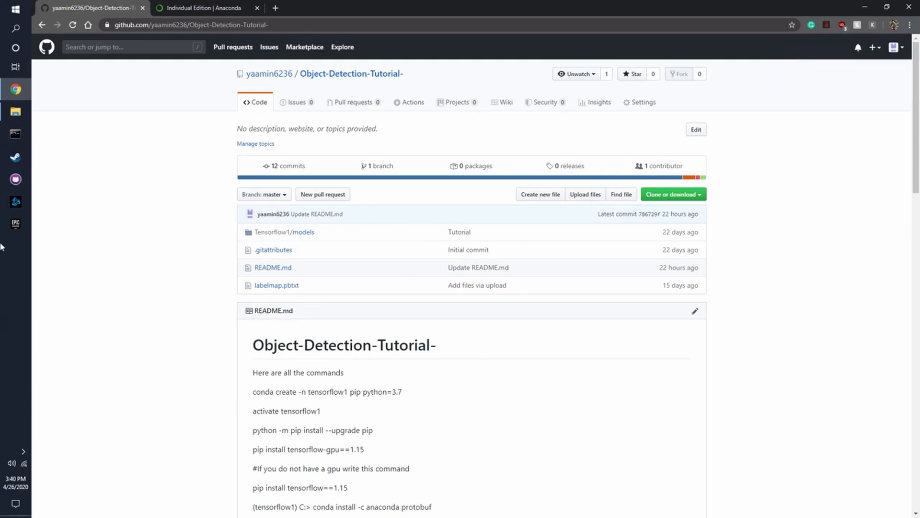
{"action": "mouse_move", "coordinate": [160, 181]}
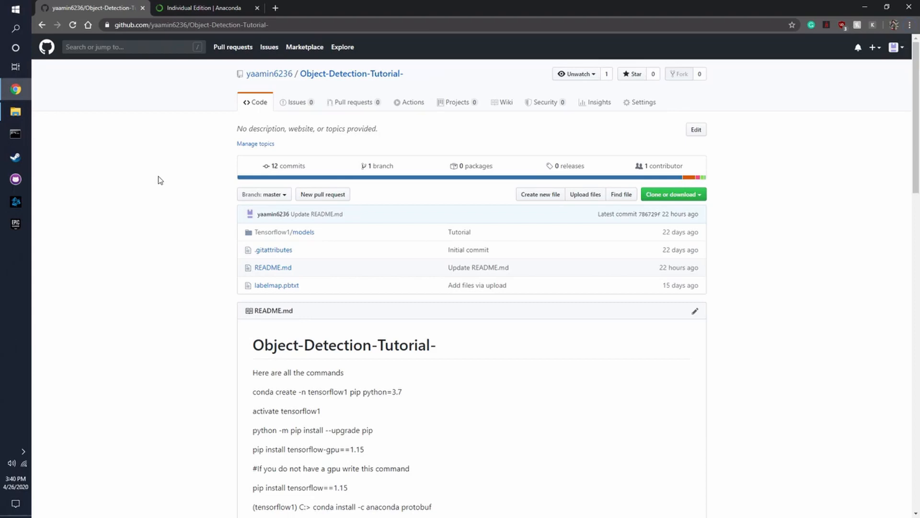
{"action": "mouse_move", "coordinate": [163, 170]}
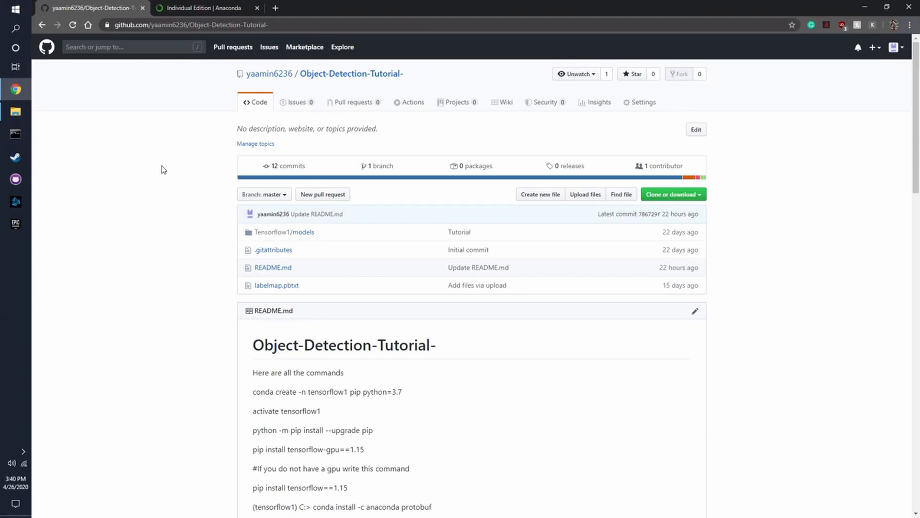
{"action": "mouse_move", "coordinate": [130, 143]}
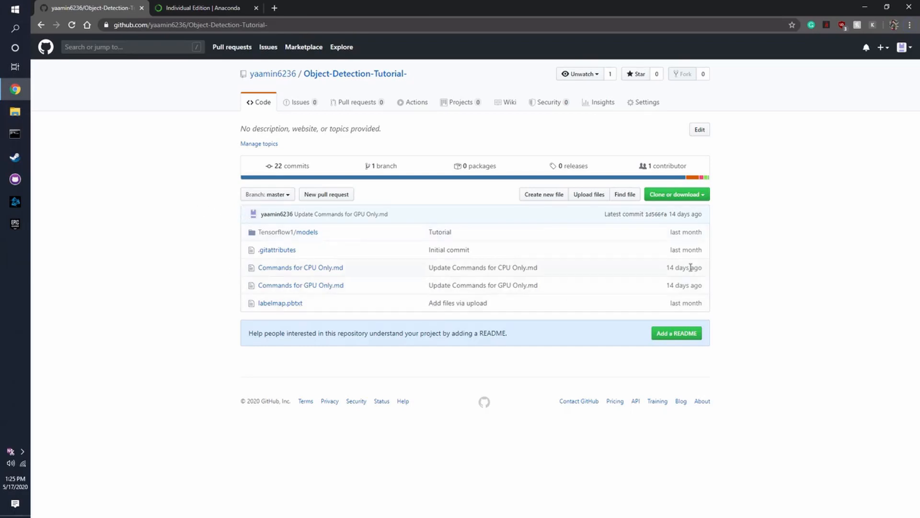
Step: Peek at the repository's Clone or download options and dismiss them
{"action": "left_click", "coordinate": [675, 195]}
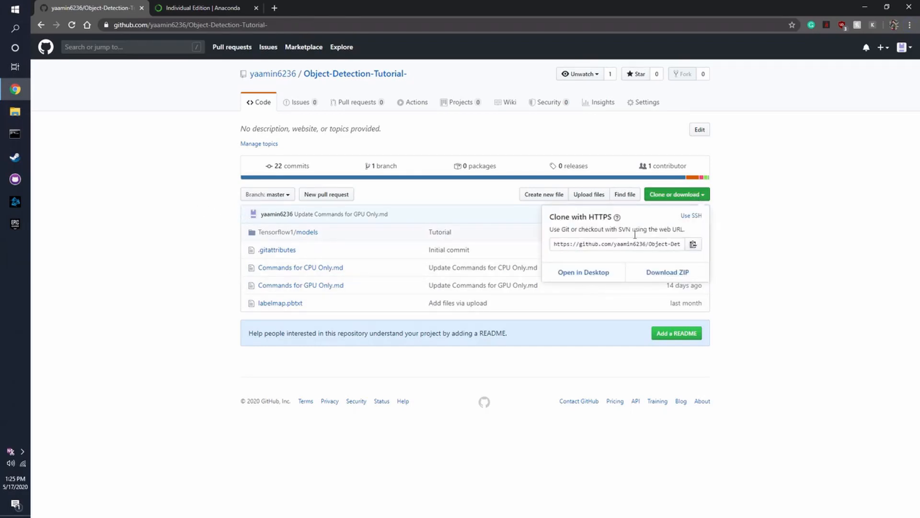
{"action": "left_click", "coordinate": [772, 298]}
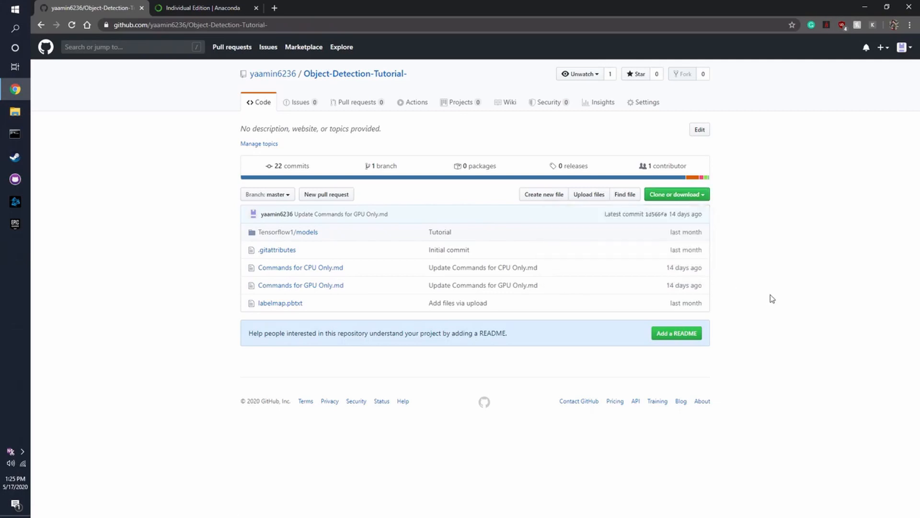
{"action": "mouse_move", "coordinate": [337, 227]}
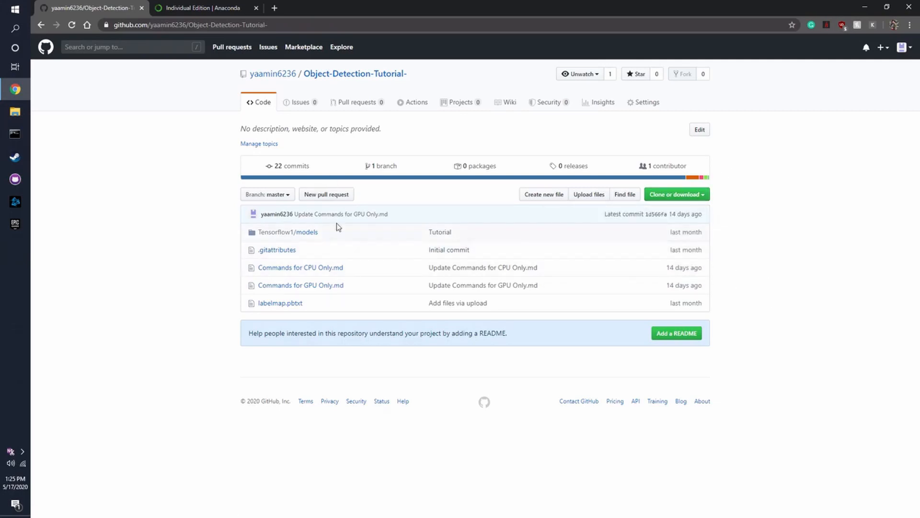
{"action": "mouse_move", "coordinate": [277, 297]}
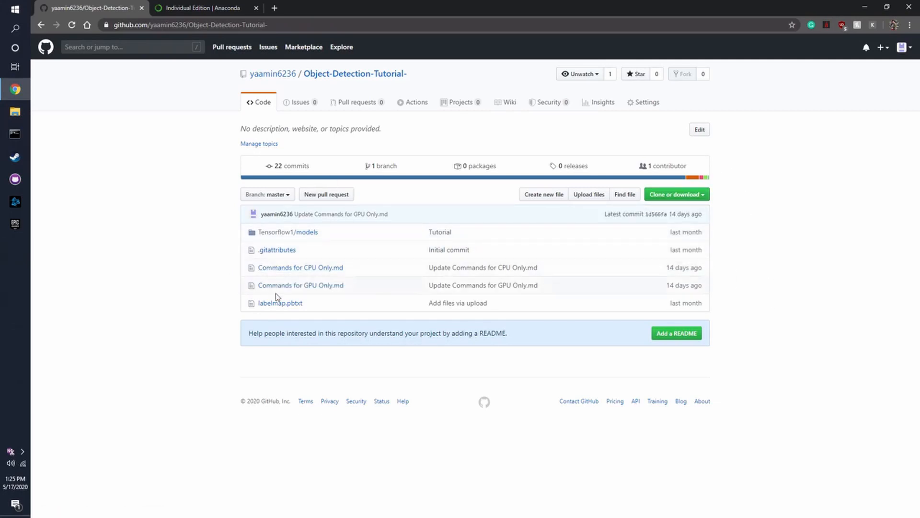
{"action": "mouse_move", "coordinate": [300, 268]}
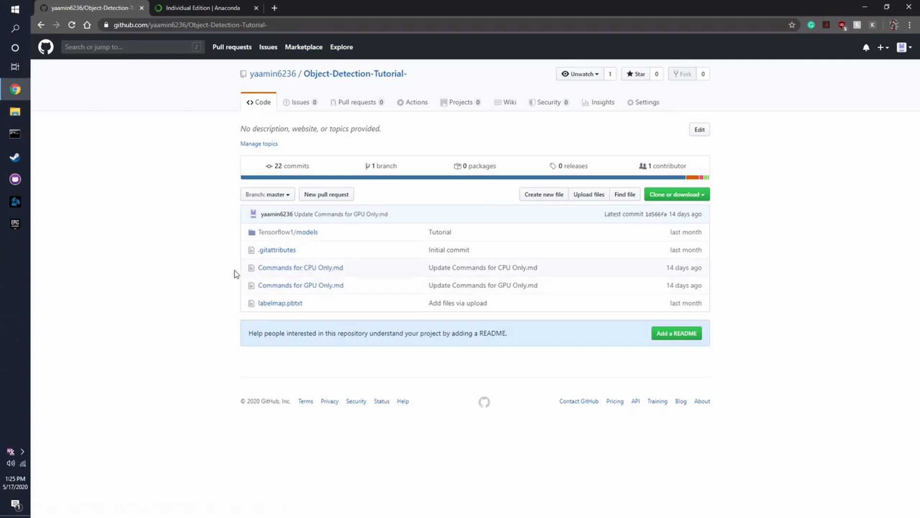
{"action": "mouse_move", "coordinate": [354, 299]}
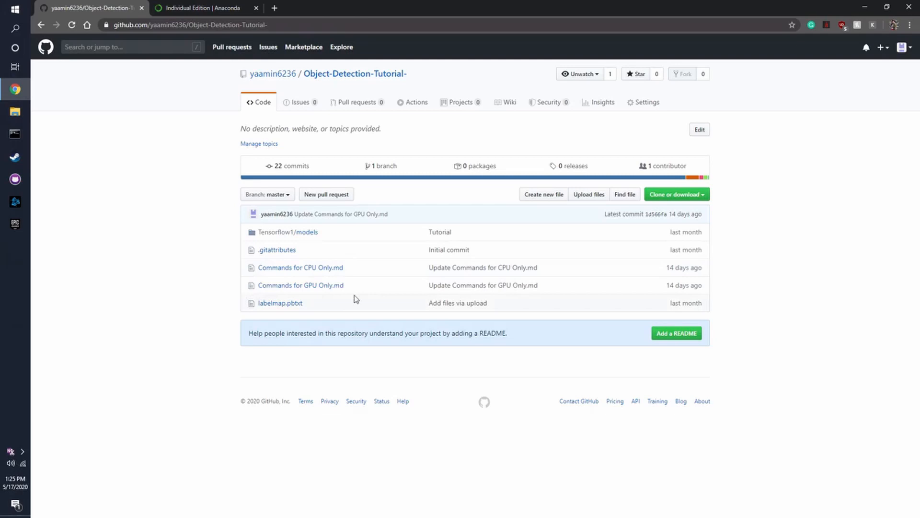
{"action": "mouse_move", "coordinate": [300, 268]}
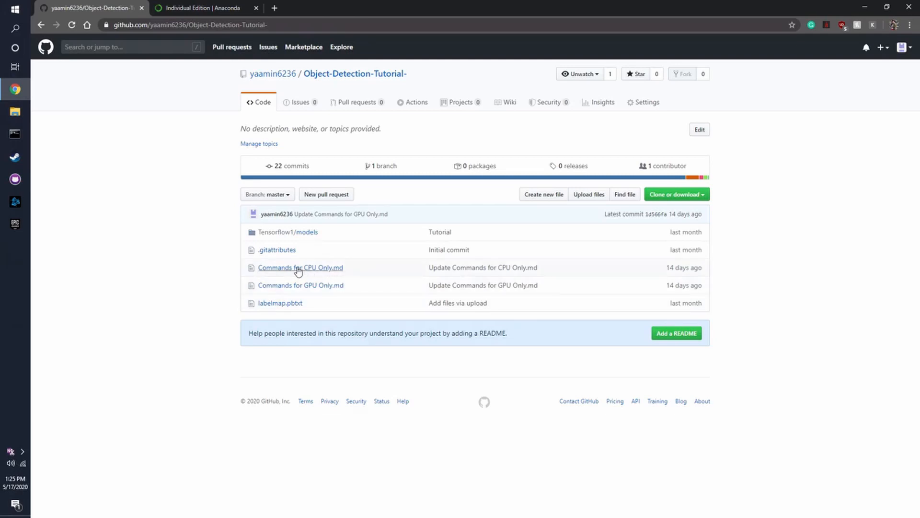
{"action": "mouse_move", "coordinate": [300, 286]}
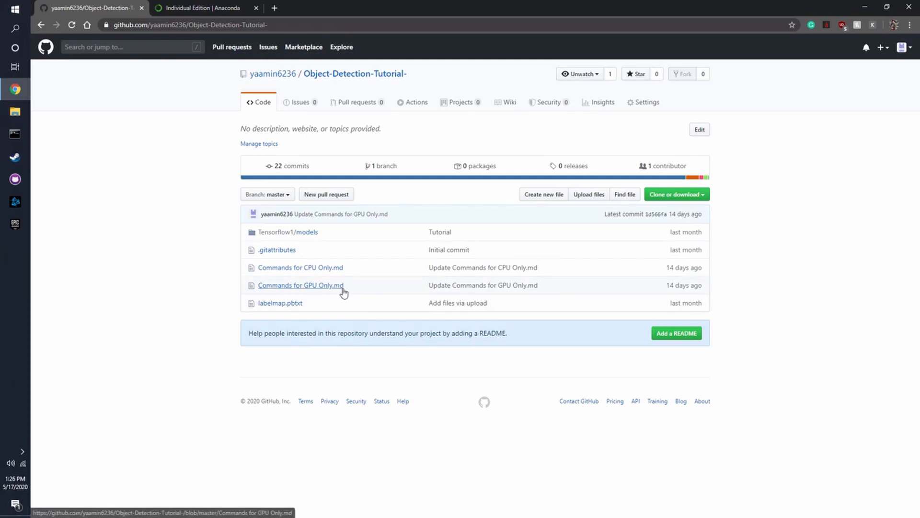
{"action": "mouse_move", "coordinate": [300, 267]}
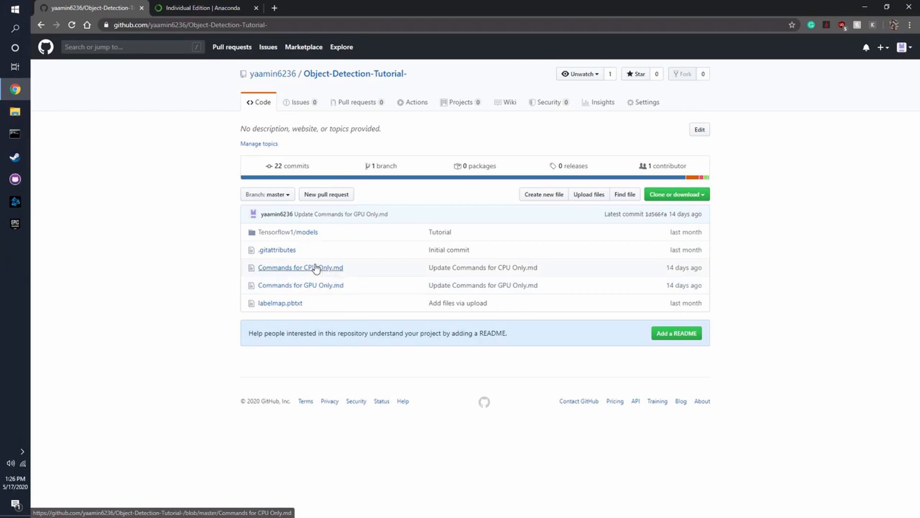
{"action": "mouse_move", "coordinate": [276, 267]}
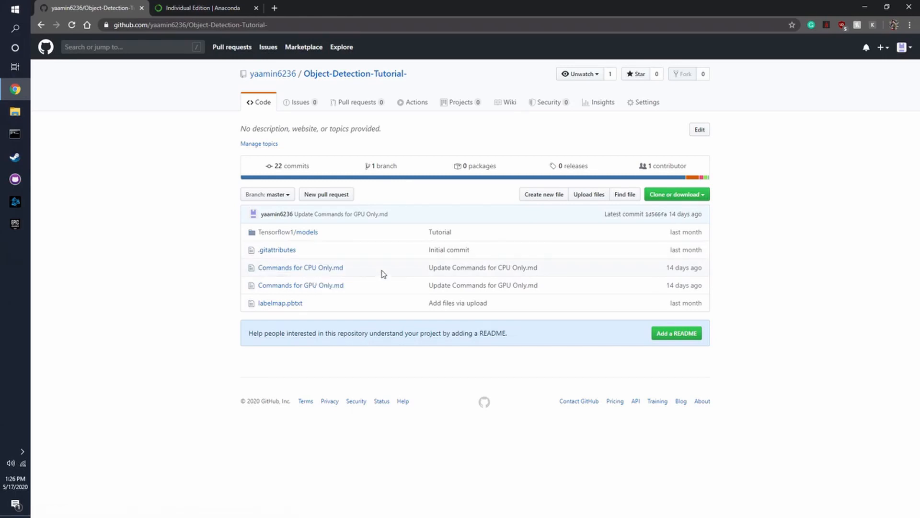
{"action": "mouse_move", "coordinate": [351, 271]}
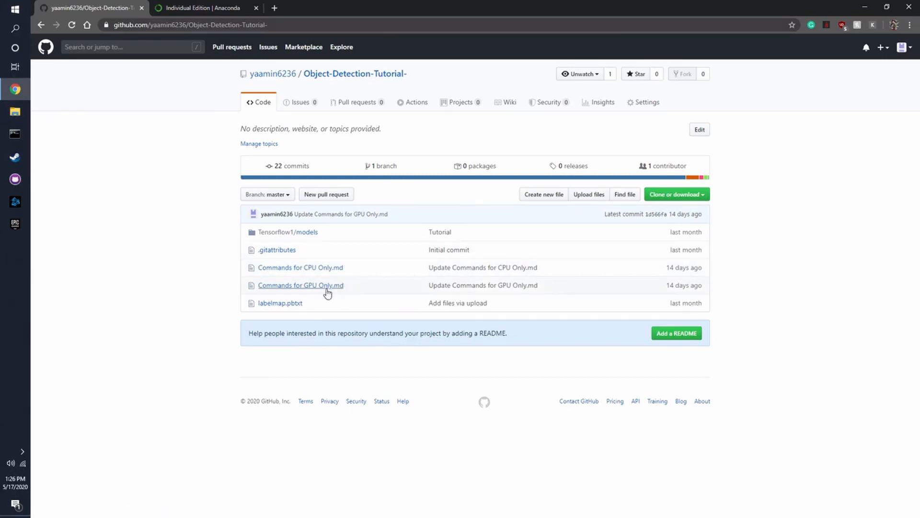
Step: View the Commands for GPU Only.md file and scroll through its full command list
{"action": "left_click", "coordinate": [300, 285]}
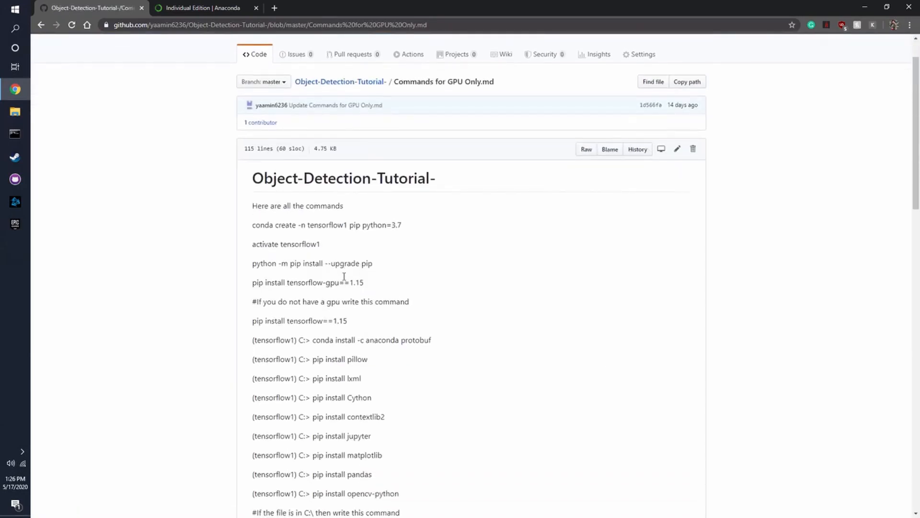
{"action": "scroll", "scroll_direction": "down", "scroll_amount": 3}
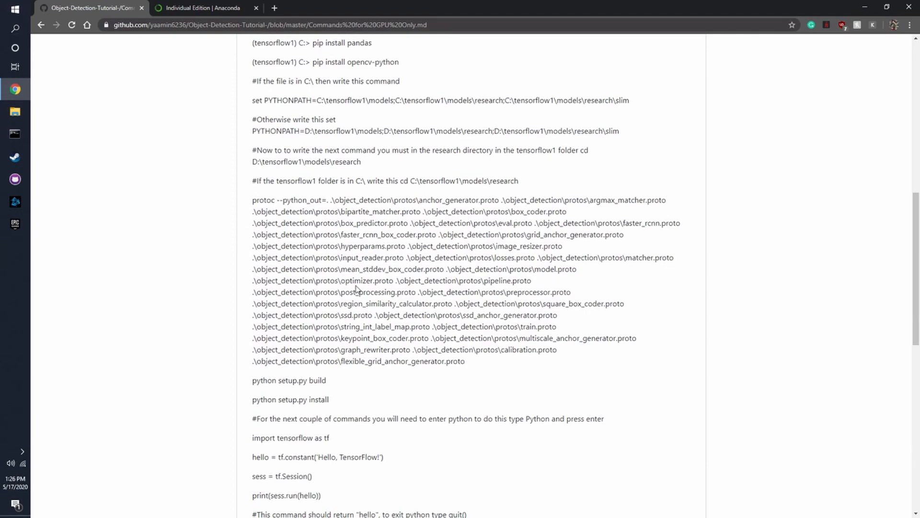
{"action": "scroll", "scroll_direction": "down", "scroll_amount": 3}
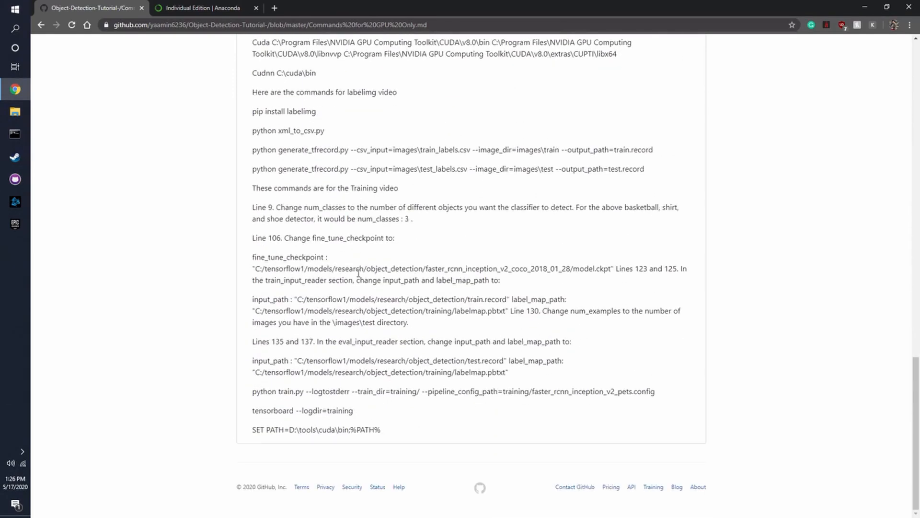
{"action": "scroll", "scroll_direction": "up", "scroll_amount": 3}
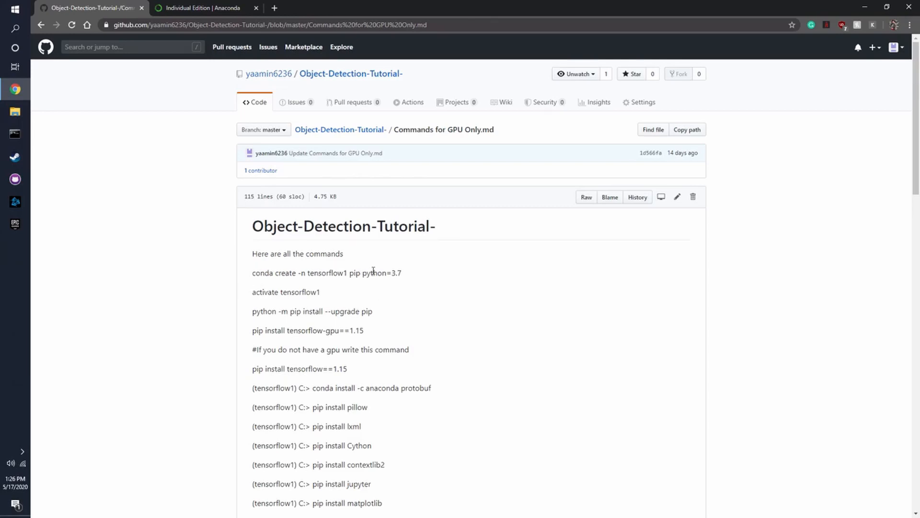
{"action": "mouse_move", "coordinate": [341, 130]}
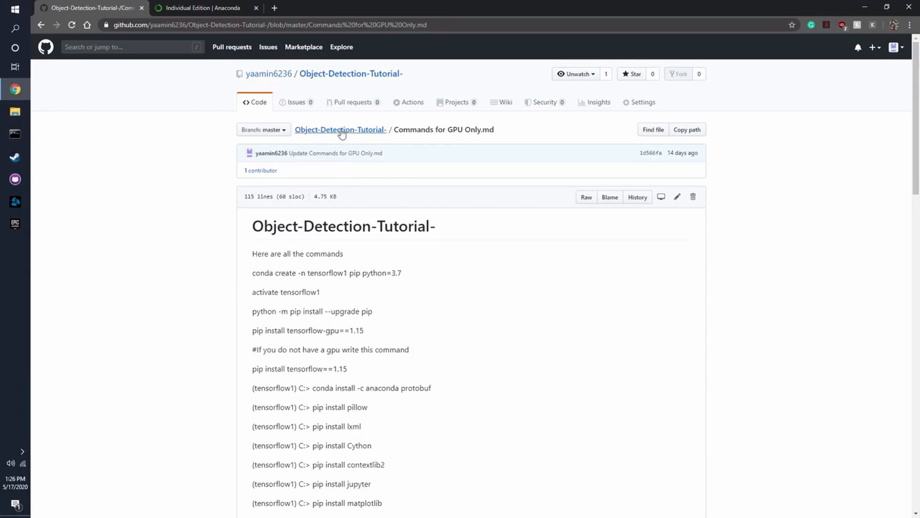
Step: From the repository main page, download the whole repository as a ZIP via Clone or download
{"action": "left_click", "coordinate": [340, 130]}
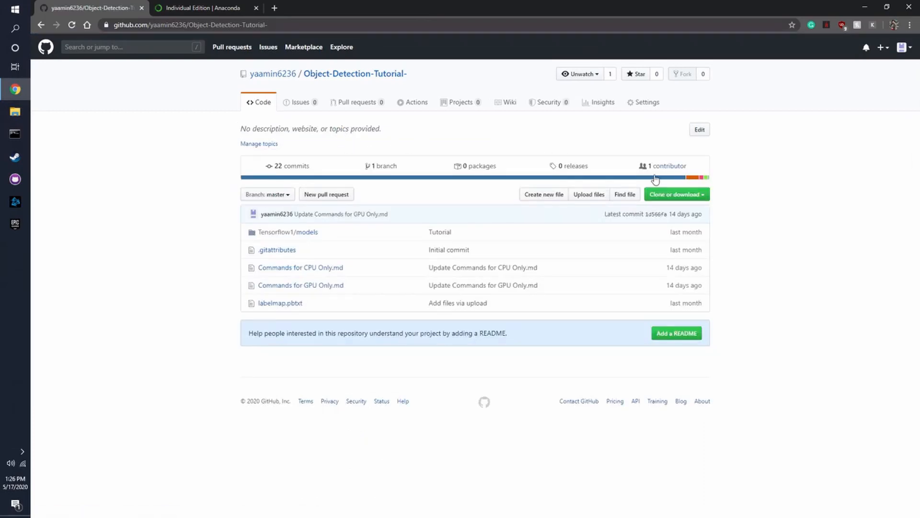
{"action": "left_click", "coordinate": [676, 194]}
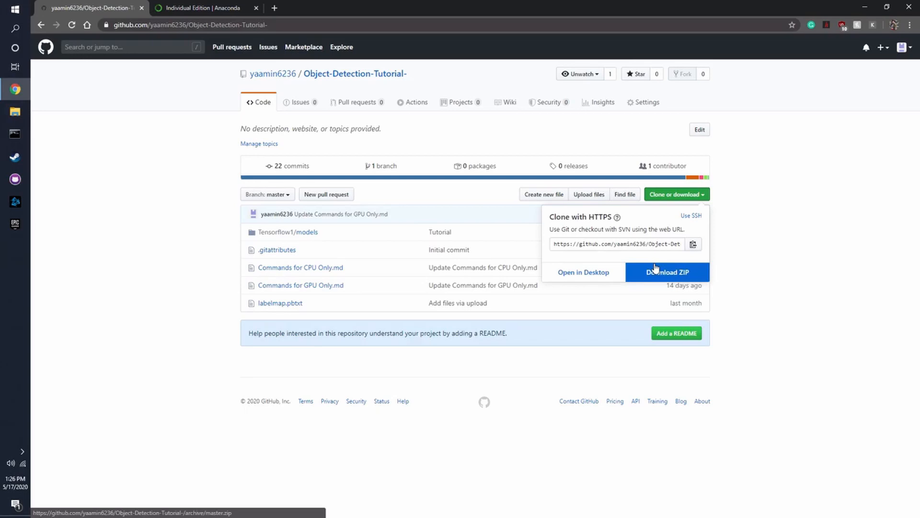
{"action": "left_click", "coordinate": [667, 271]}
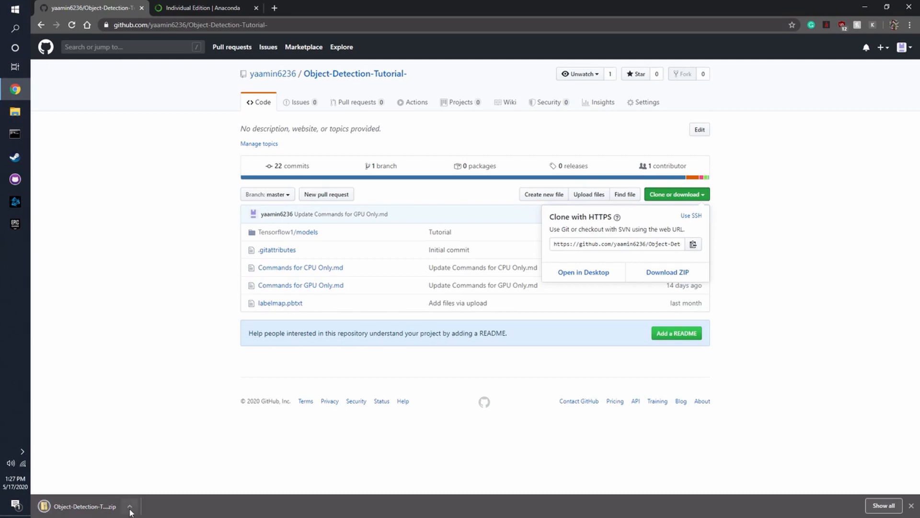
{"action": "left_click", "coordinate": [128, 506]}
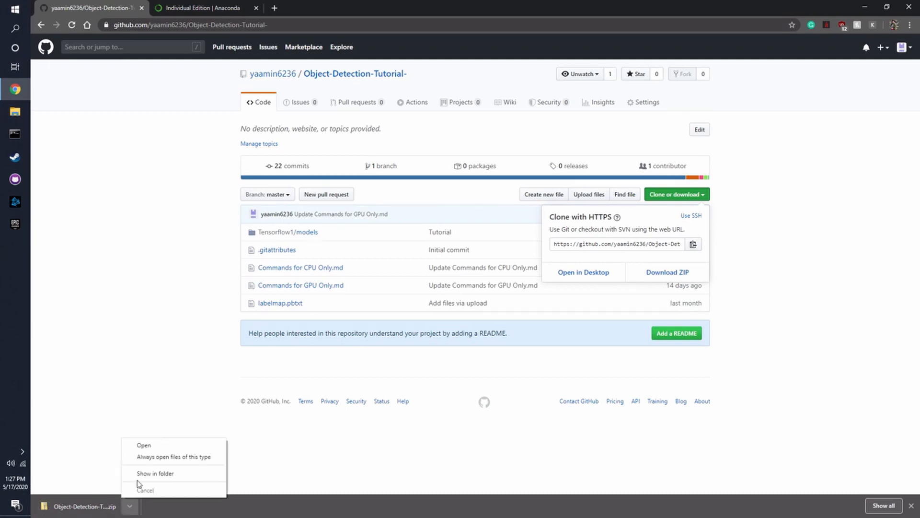
Step: Show the ZIP in Downloads and Extract All to the default Object-Detection-Tutorial--master folder
{"action": "left_click", "coordinate": [156, 472]}
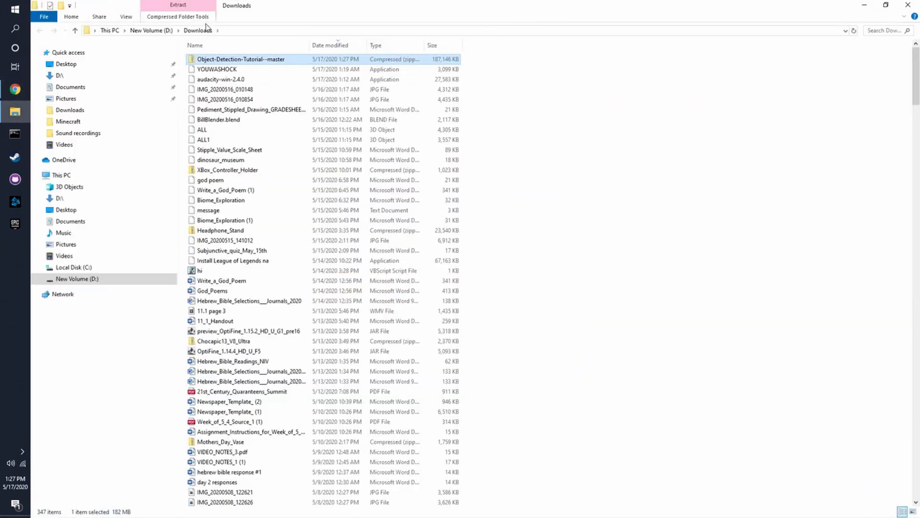
{"action": "right_click", "coordinate": [240, 58]}
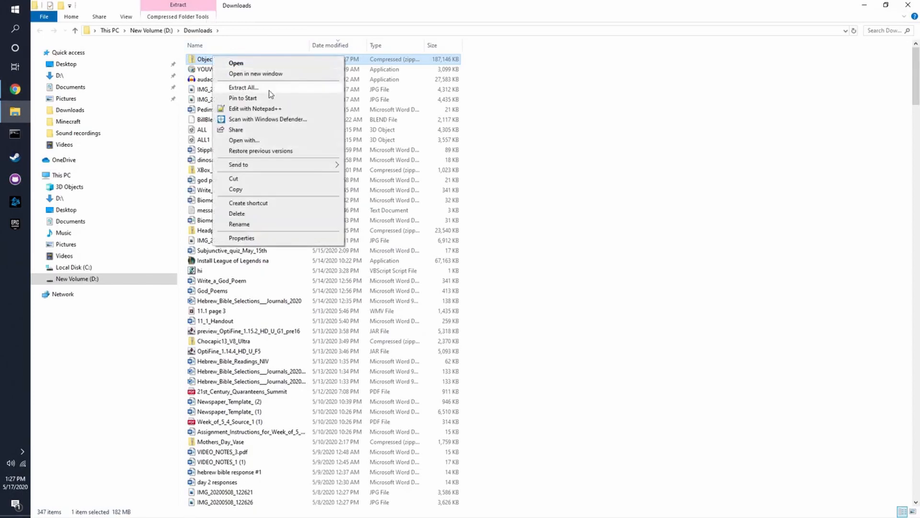
{"action": "left_click", "coordinate": [243, 87]}
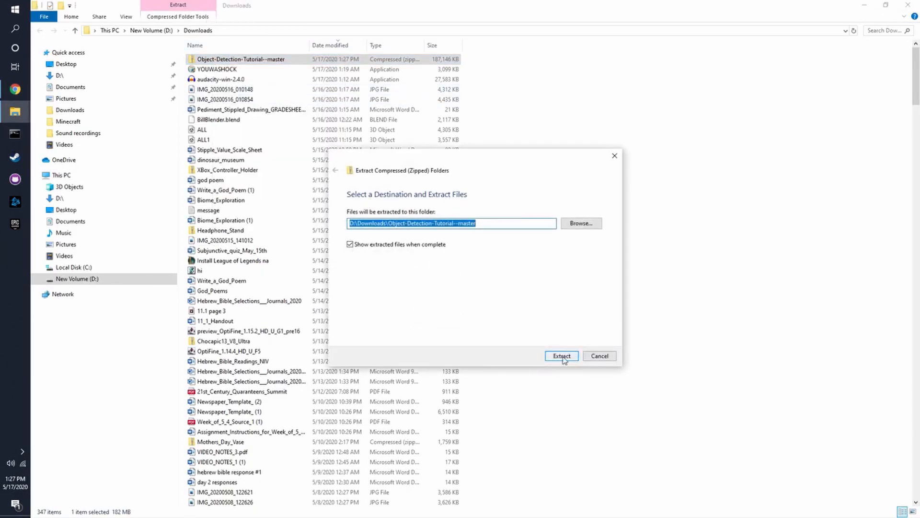
{"action": "left_click", "coordinate": [561, 356]}
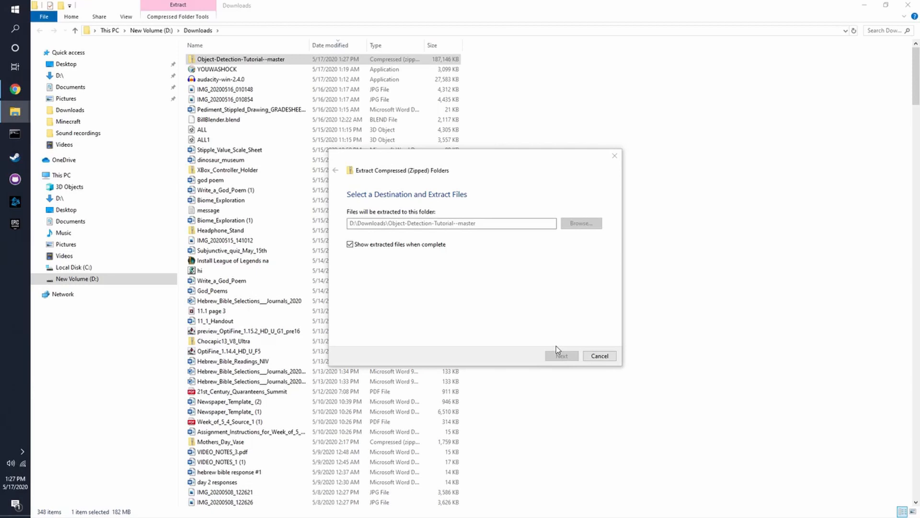
{"action": "left_click", "coordinate": [561, 356]}
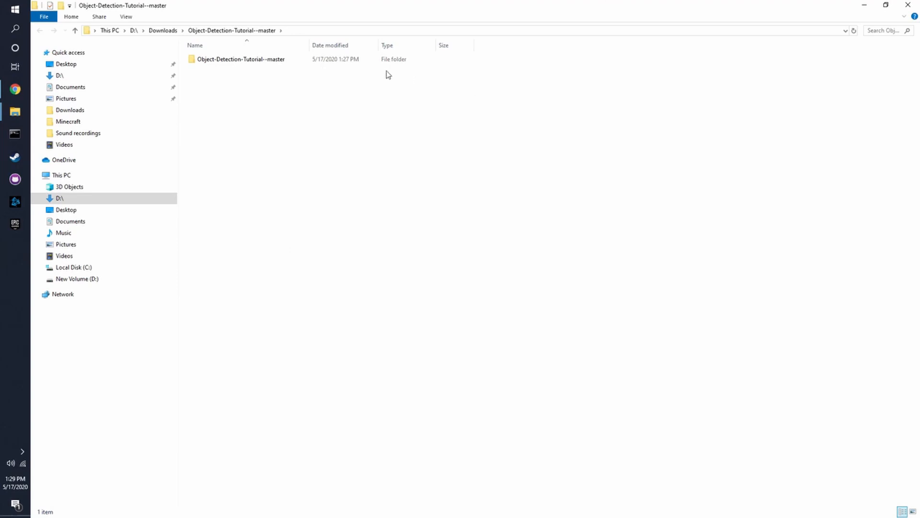
Step: Enter the inner Object-Detection-Tutorial--master folder and move its Tensorflow1 folder out to Downloads
{"action": "left_click", "coordinate": [240, 59]}
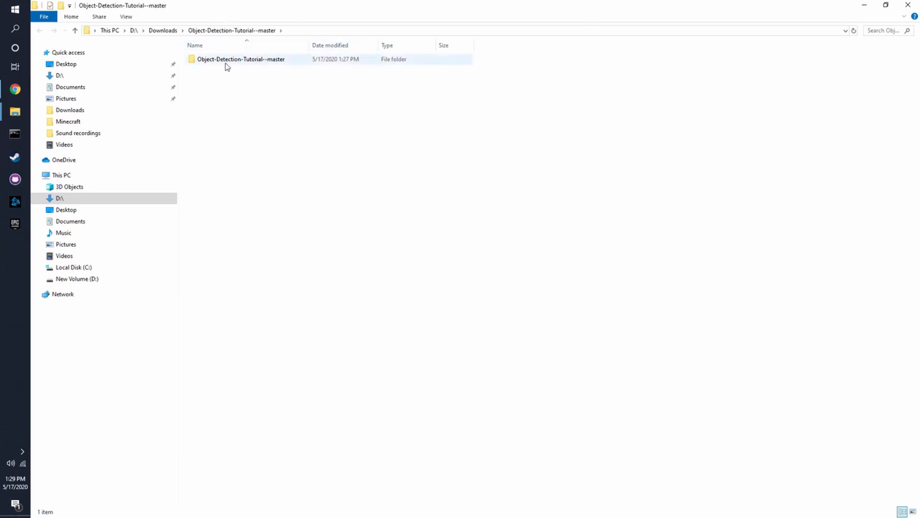
{"action": "left_click", "coordinate": [239, 59]}
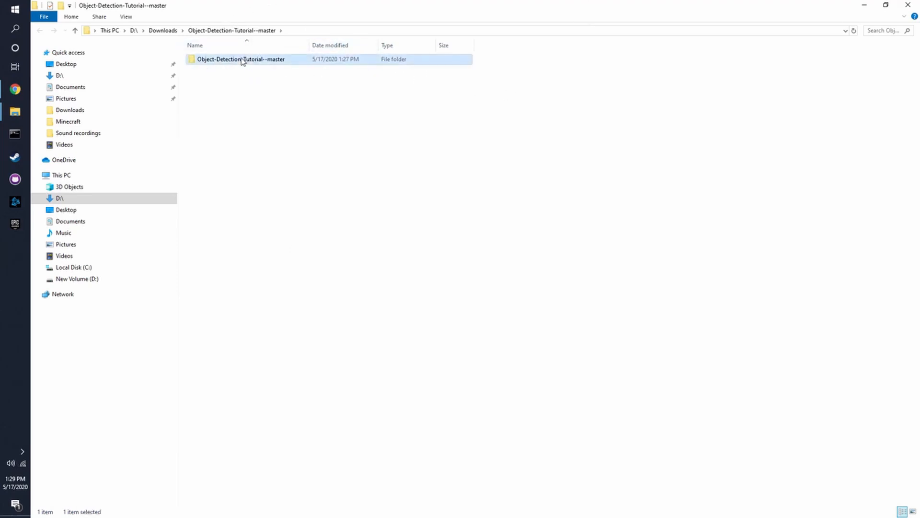
{"action": "double_click", "coordinate": [241, 58]}
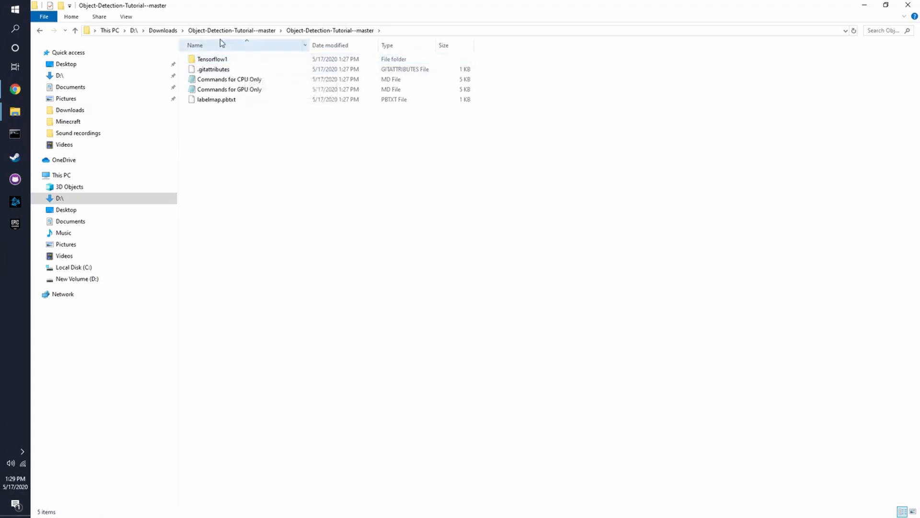
{"action": "mouse_move", "coordinate": [273, 57]}
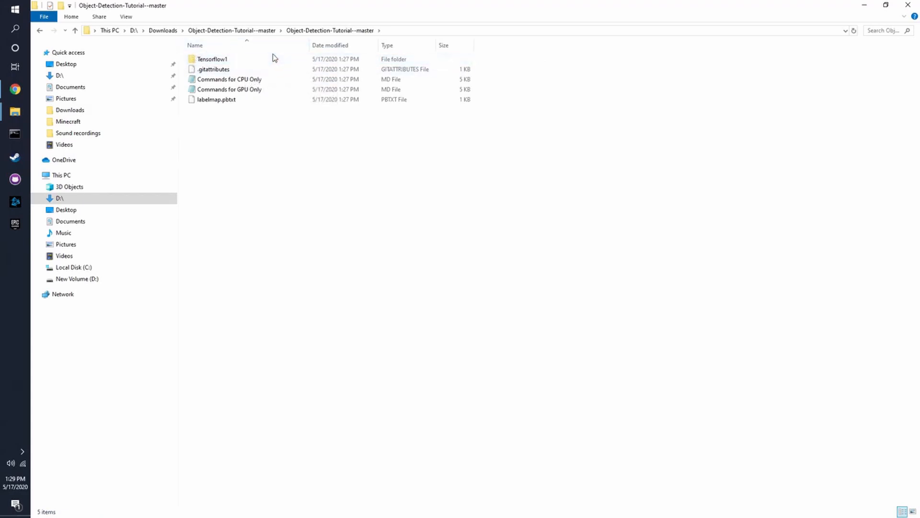
{"action": "left_click", "coordinate": [212, 59]}
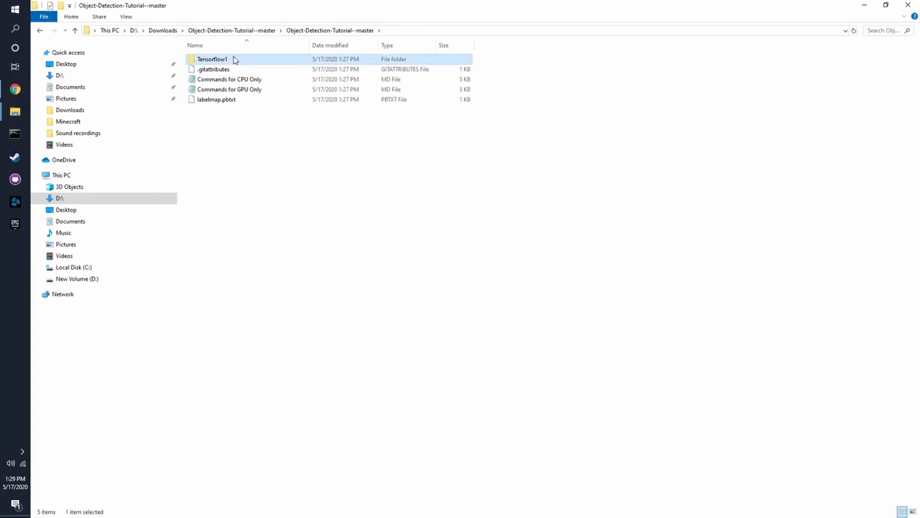
{"action": "mouse_move", "coordinate": [243, 60]}
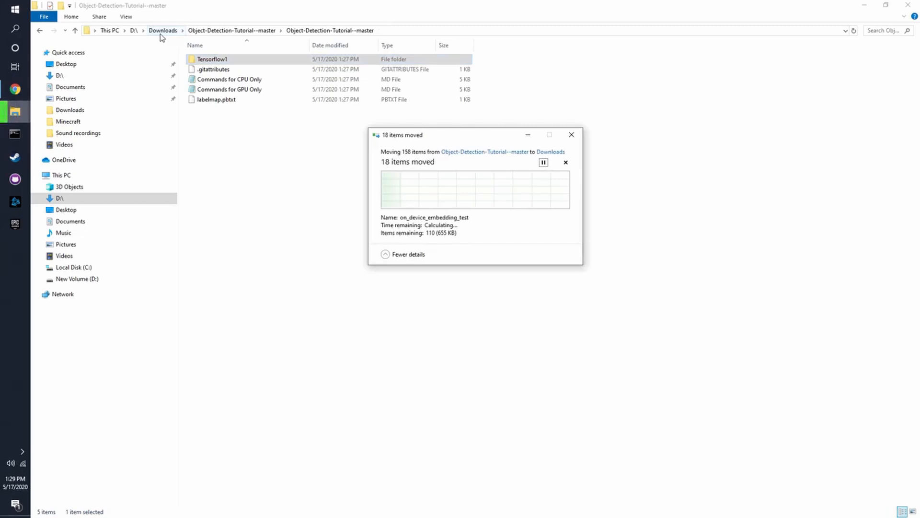
{"action": "left_click", "coordinate": [75, 367]}
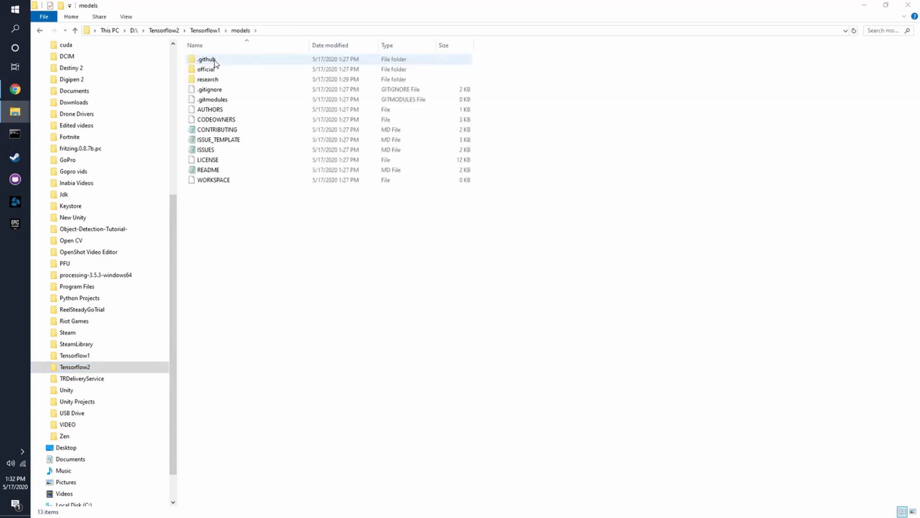
{"action": "mouse_move", "coordinate": [207, 80]}
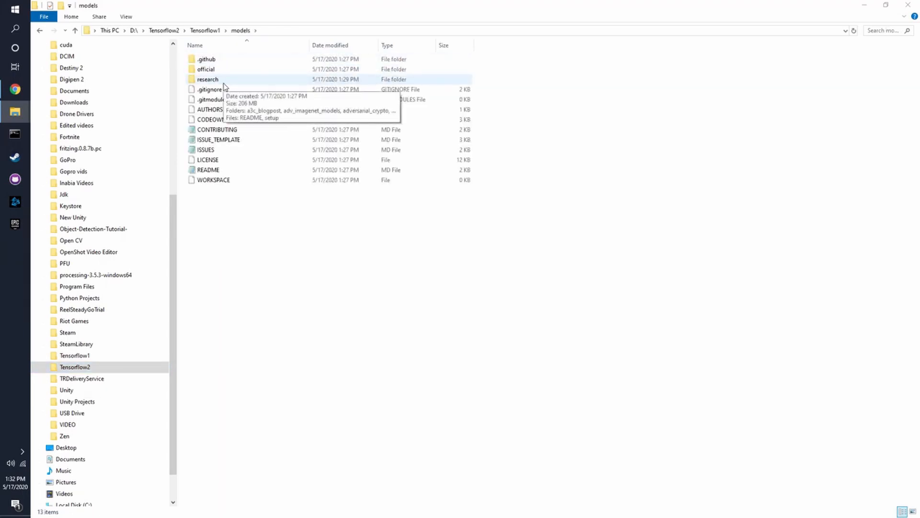
Step: Browse into the research folder under Tensorflow1\models
{"action": "double_click", "coordinate": [207, 80]}
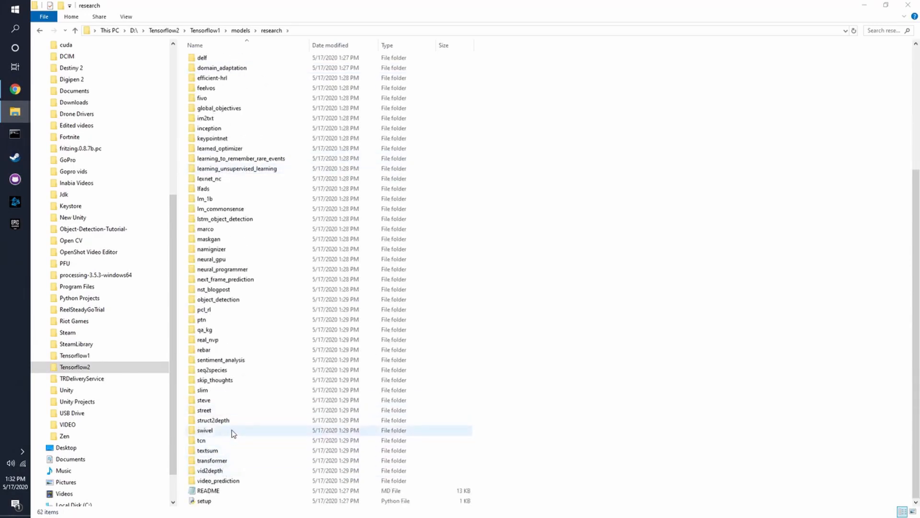
{"action": "double_click", "coordinate": [218, 299]}
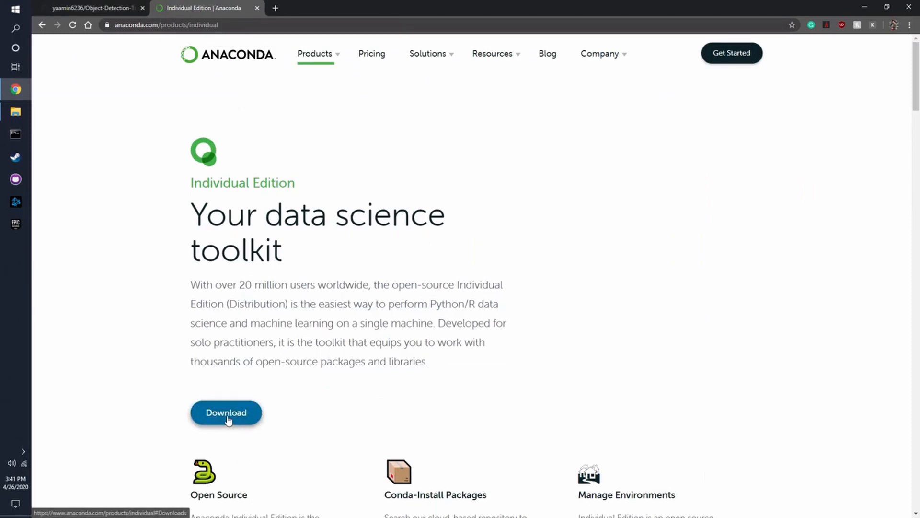
Step: Start the Anaconda Python 3.7 64-Bit Graphical Installer (466 MB) download for Windows, then return to the GitHub tab
{"action": "left_click", "coordinate": [227, 412]}
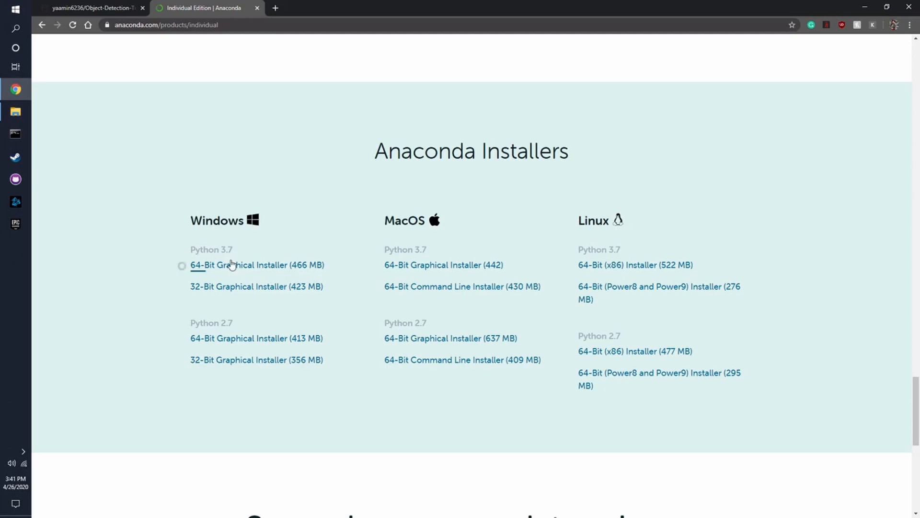
{"action": "left_click", "coordinate": [257, 264]}
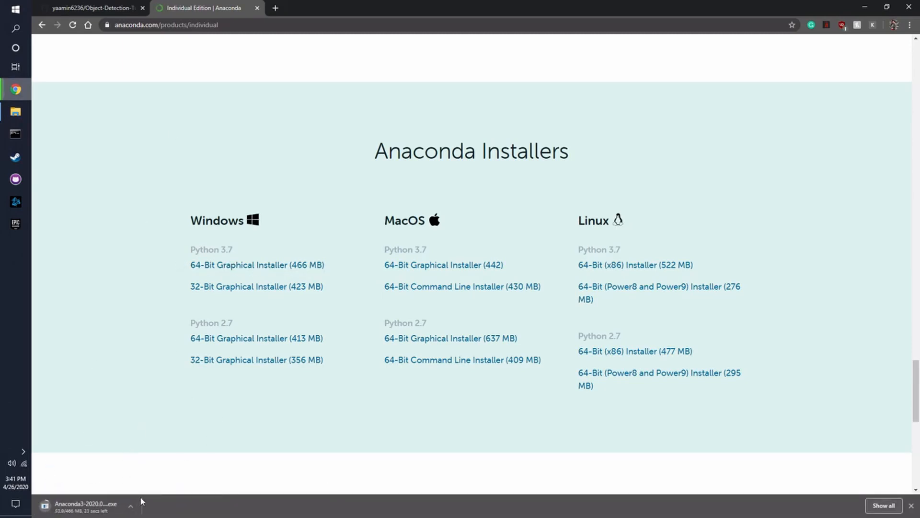
{"action": "left_click", "coordinate": [131, 506]}
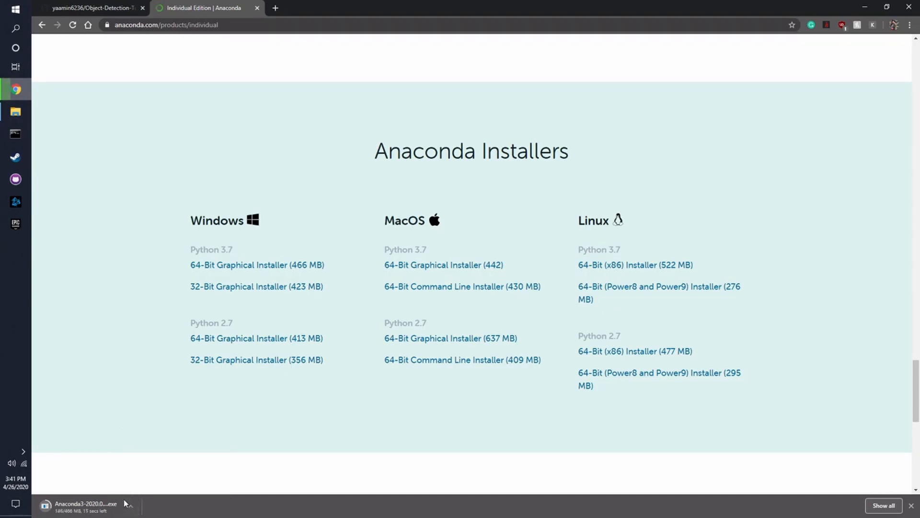
{"action": "left_click", "coordinate": [91, 8]}
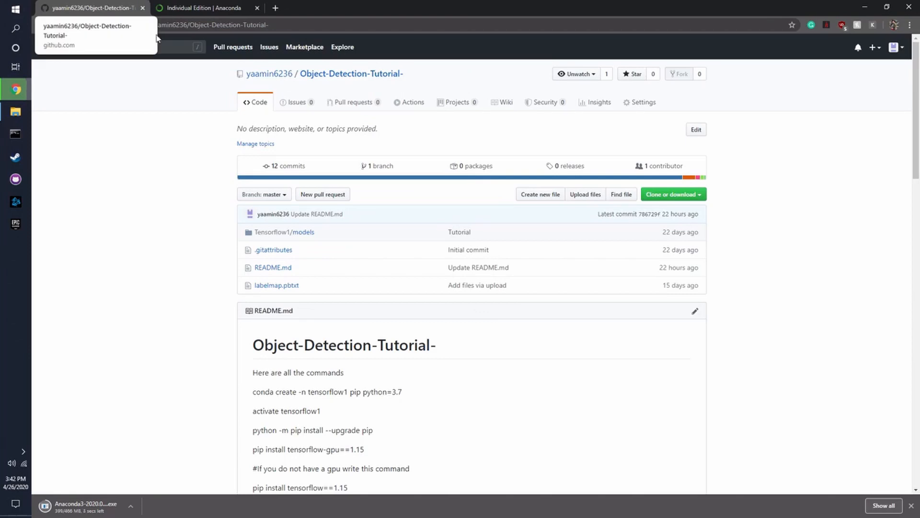
{"action": "mouse_move", "coordinate": [239, 260]}
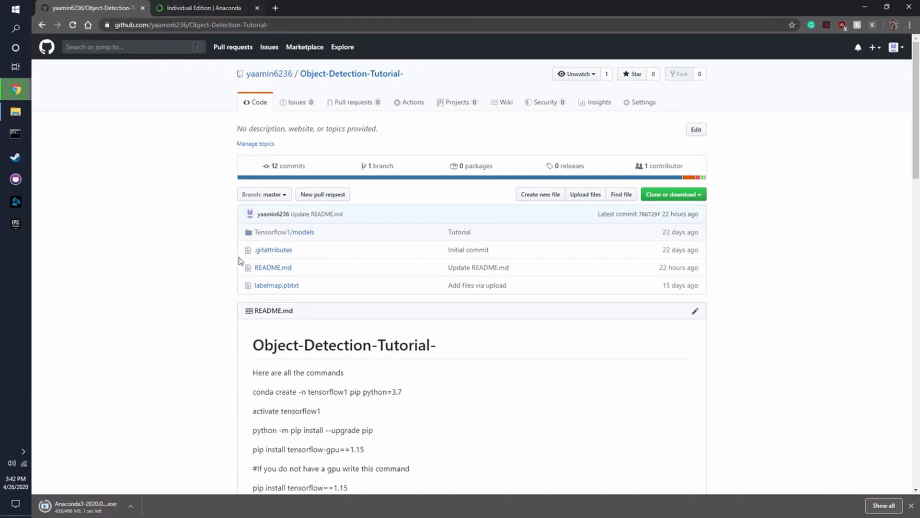
Step: Scroll down the repository README to its list of setup commands
{"action": "scroll", "scroll_direction": "down", "scroll_amount": 3}
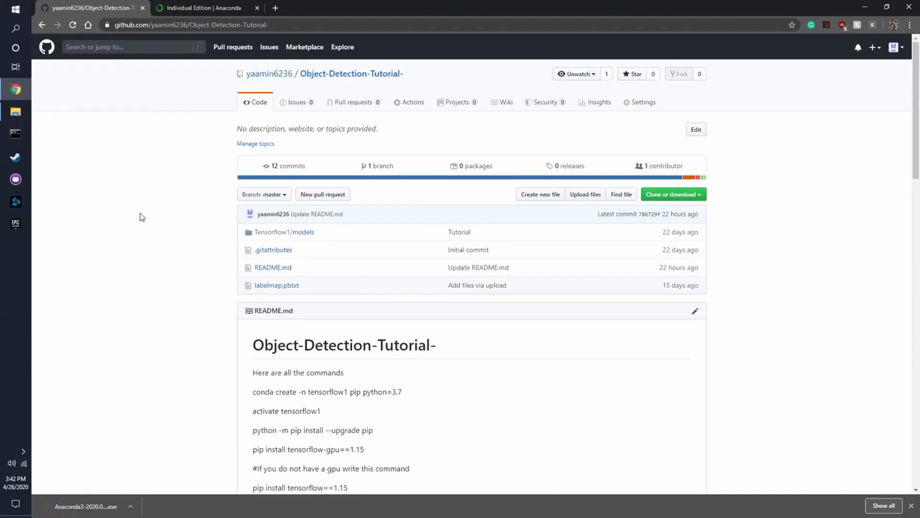
{"action": "scroll", "scroll_direction": "down", "scroll_amount": 3}
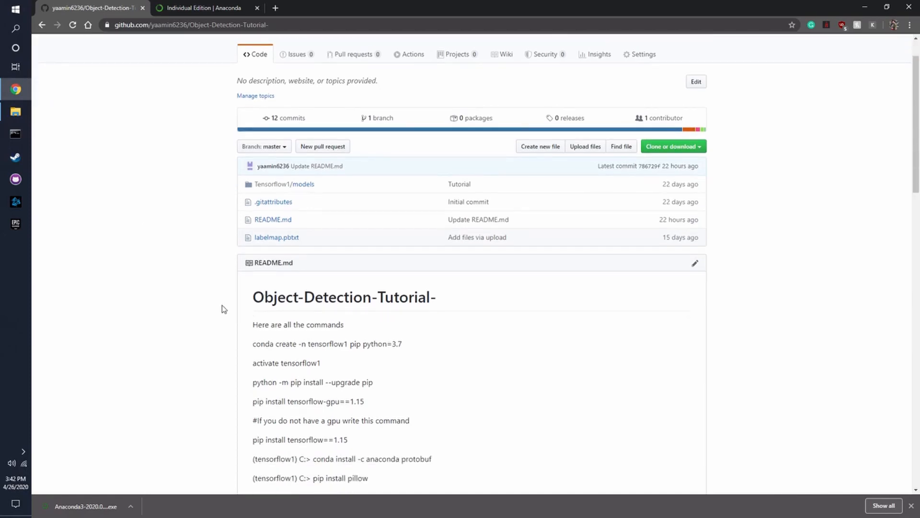
{"action": "mouse_move", "coordinate": [196, 300]}
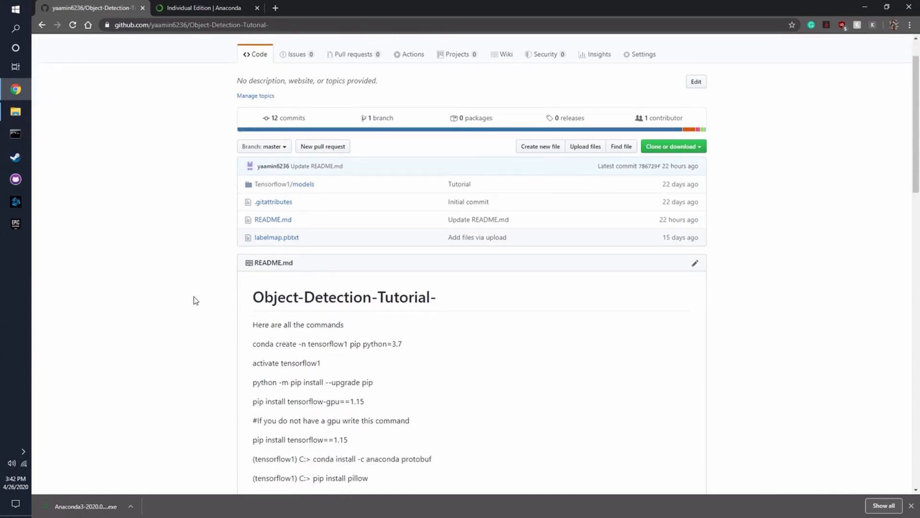